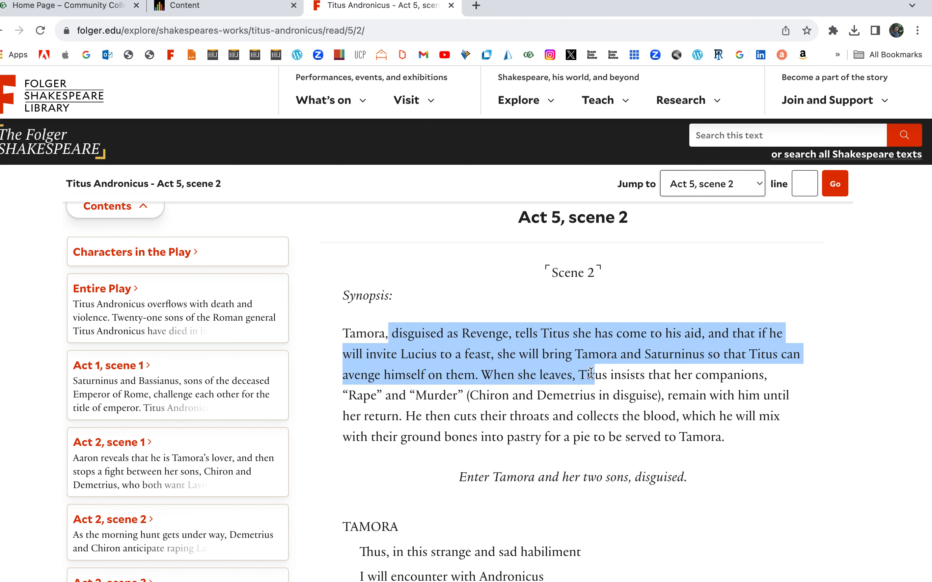
# Scroll through the Act 5, scene 2 synopsis and down to the dialogue around line 20
pyautogui.scroll(-3)
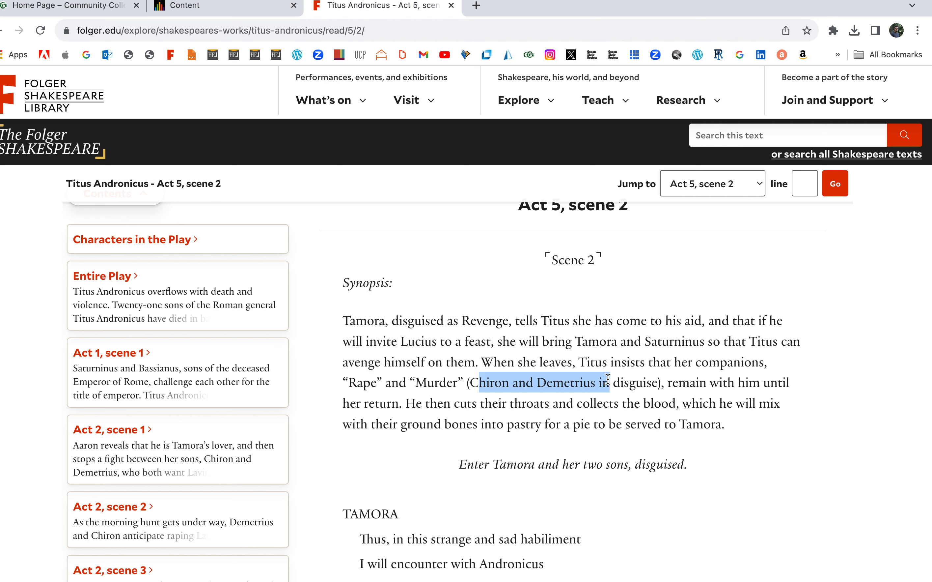
pyautogui.scroll(-3)
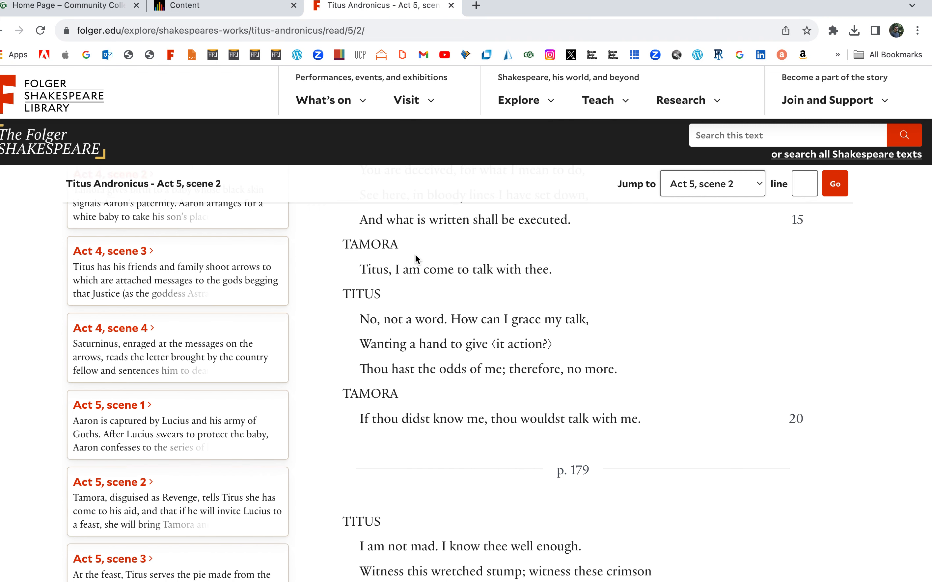
pyautogui.scroll(-3)
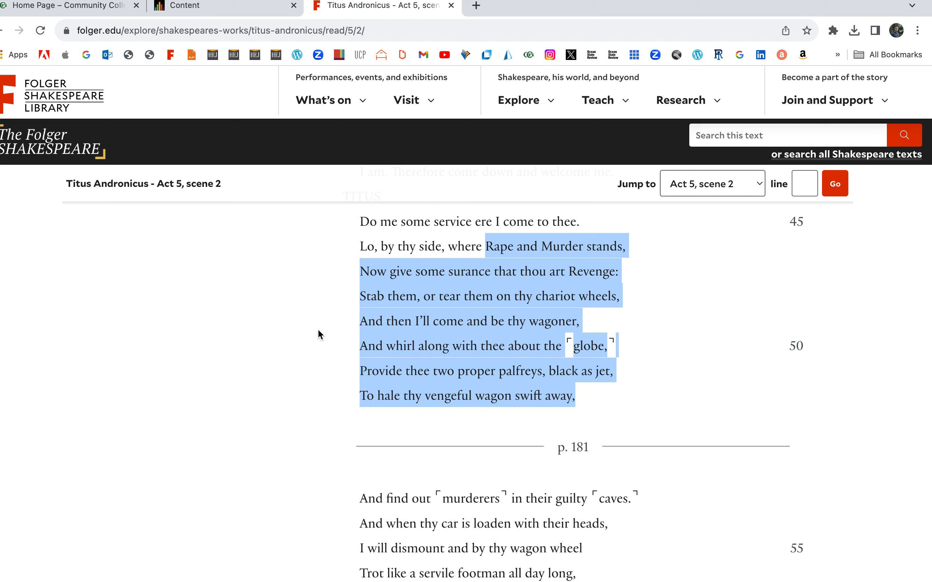
# Scroll past Titus's speech to Revenge toward Tamora's lines naming Rape and Murder
pyautogui.scroll(-3)
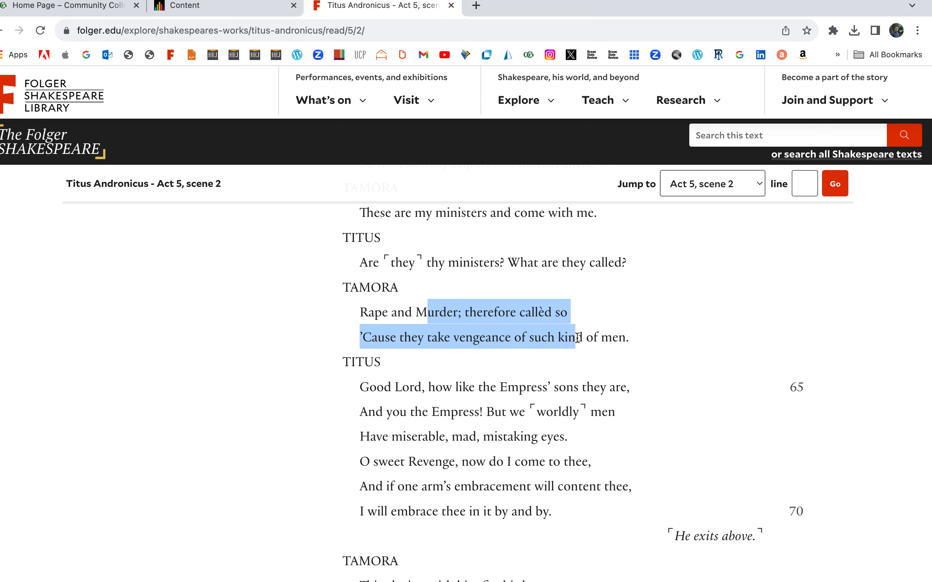
# Scroll down to Titus's entrance and on past line 135 to Marcus's exit
pyautogui.scroll(-3)
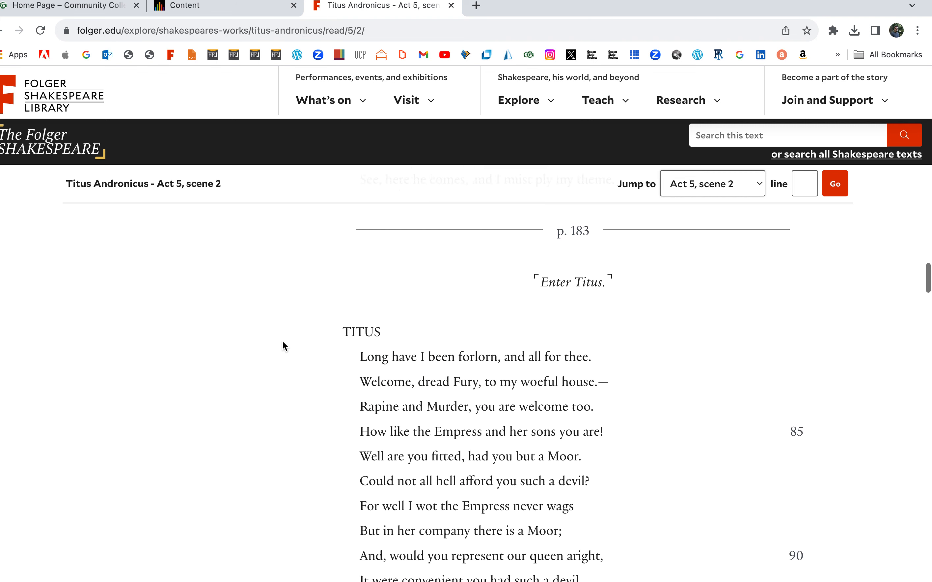
pyautogui.scroll(-3)
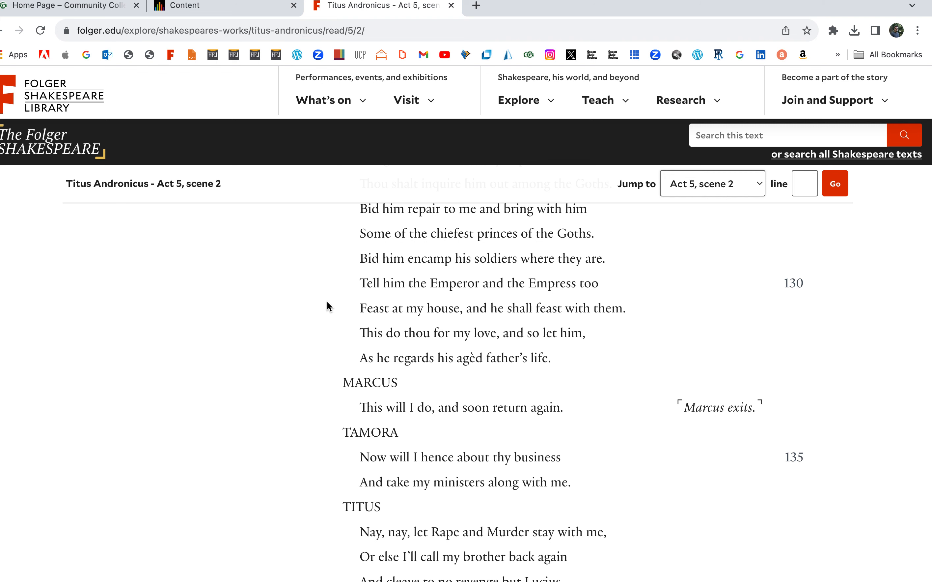
# Scroll on to Tamora's exit and the entrance of Publius, Caius and Valentine near line 155
pyautogui.scroll(-3)
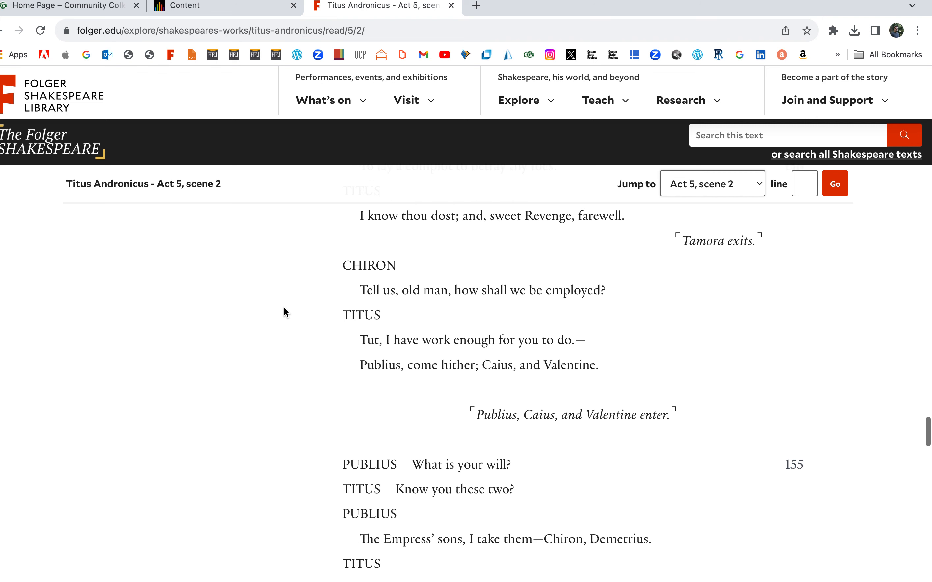
pyautogui.moveTo(373, 319); pyautogui.dragTo(530, 343)
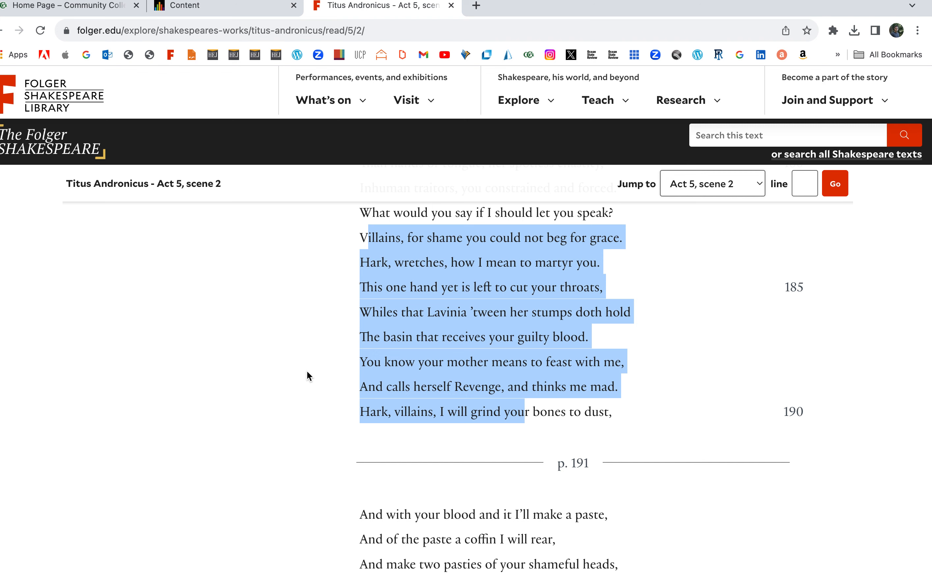
pyautogui.scroll(-3)
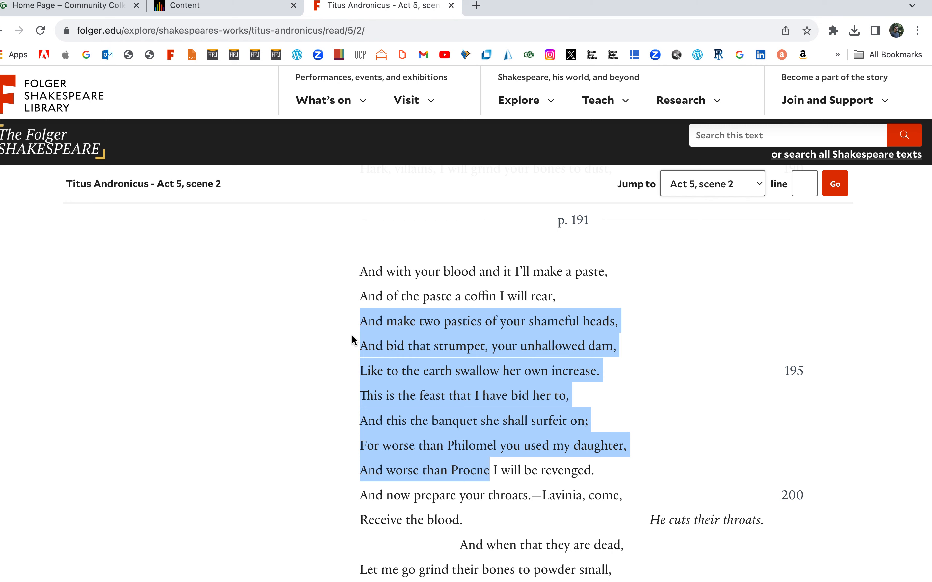